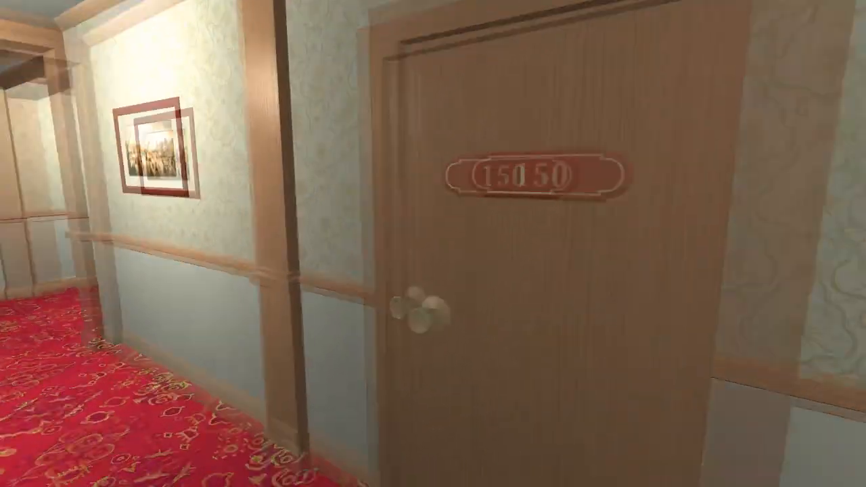
pyautogui.press('Escape')
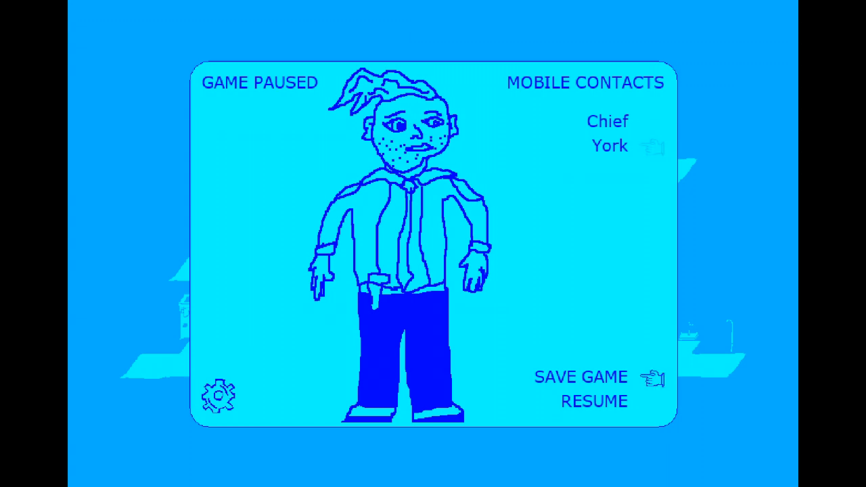
pyautogui.click(592, 401)
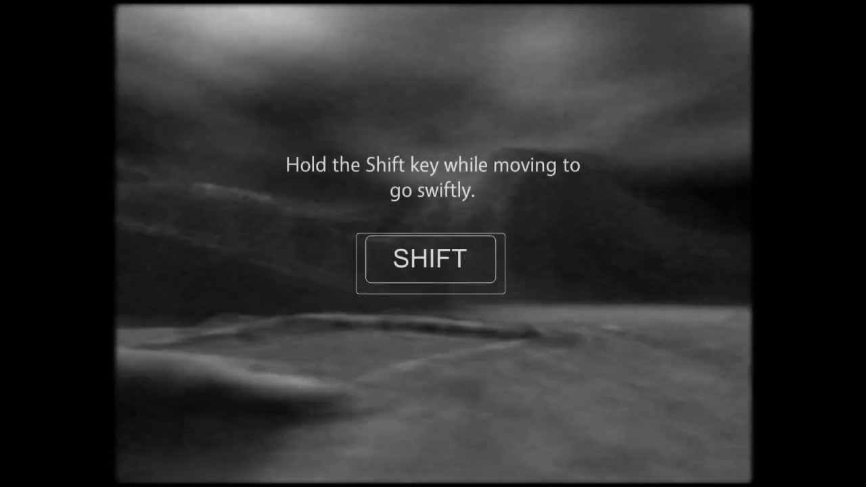
pyautogui.press('shift')
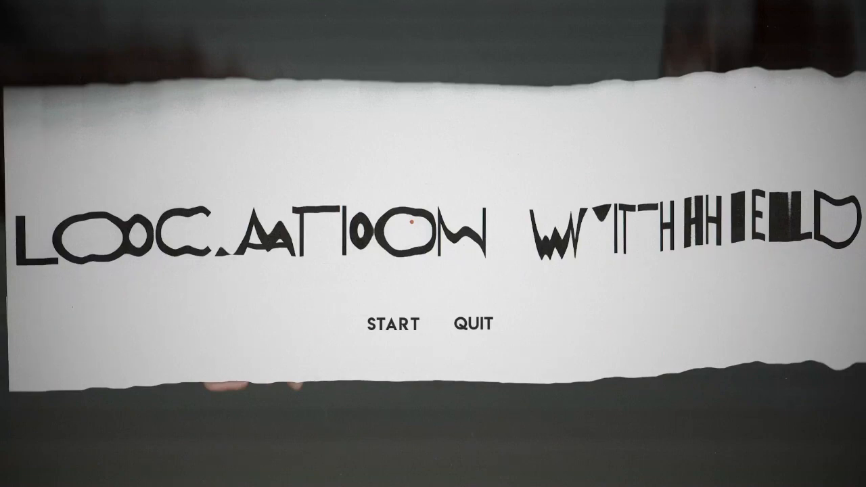
pyautogui.click(392, 322)
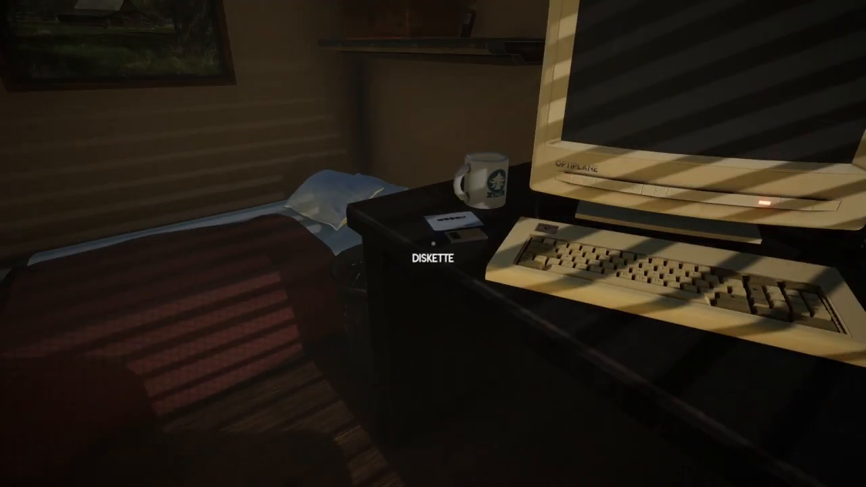
pyautogui.click(441, 230)
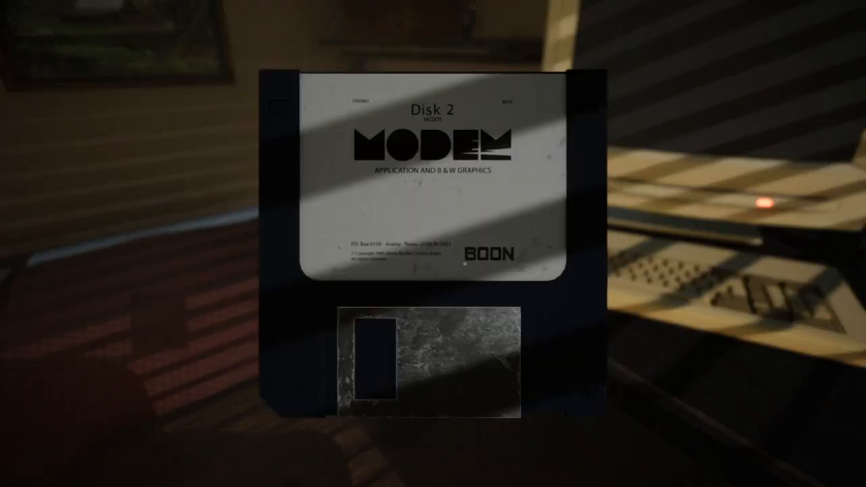